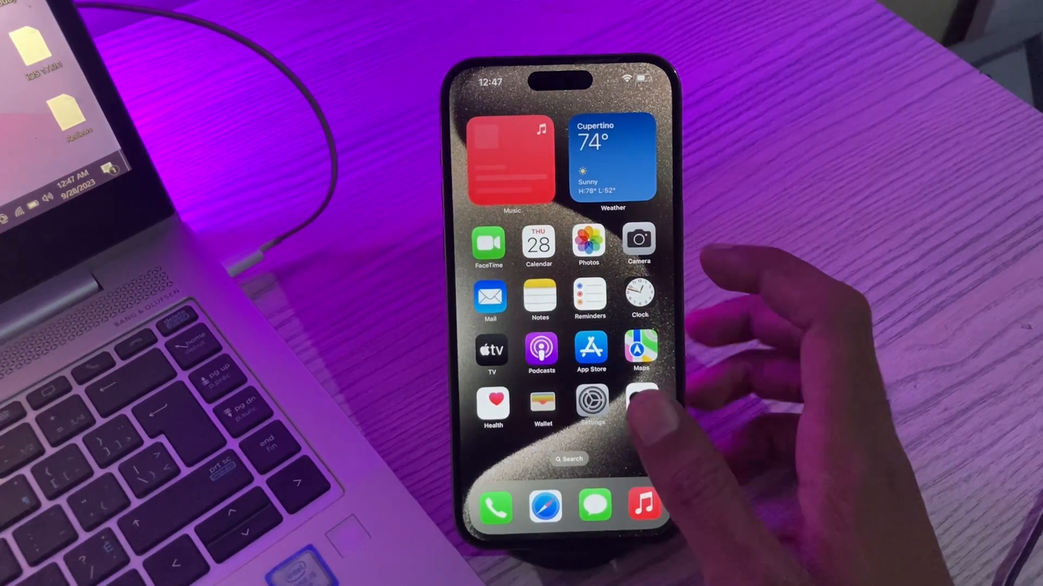
Step: In Display & Brightness, switch Always On Display off and back on
click(590, 399)
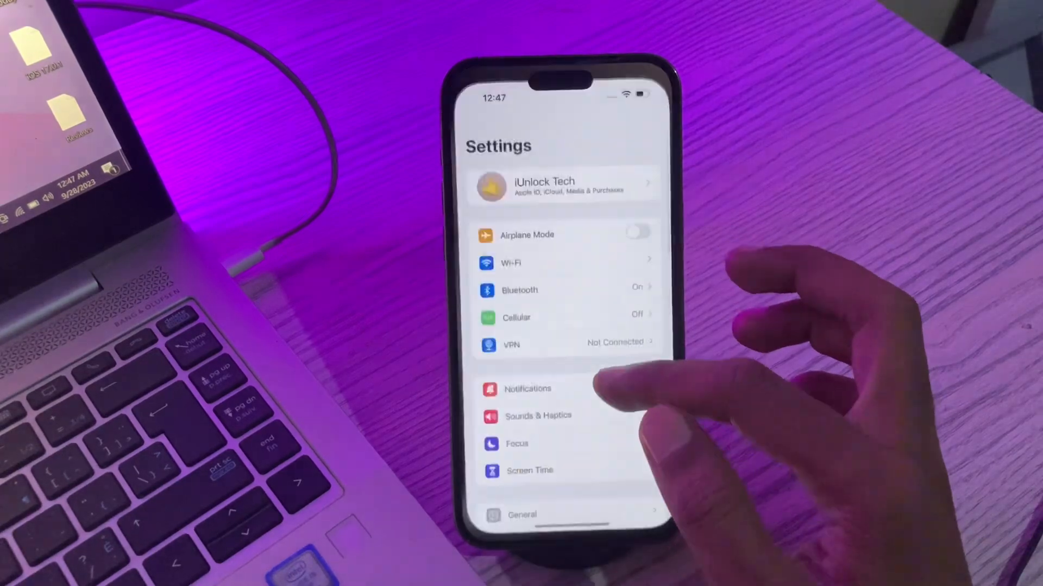
scroll(down, 3)
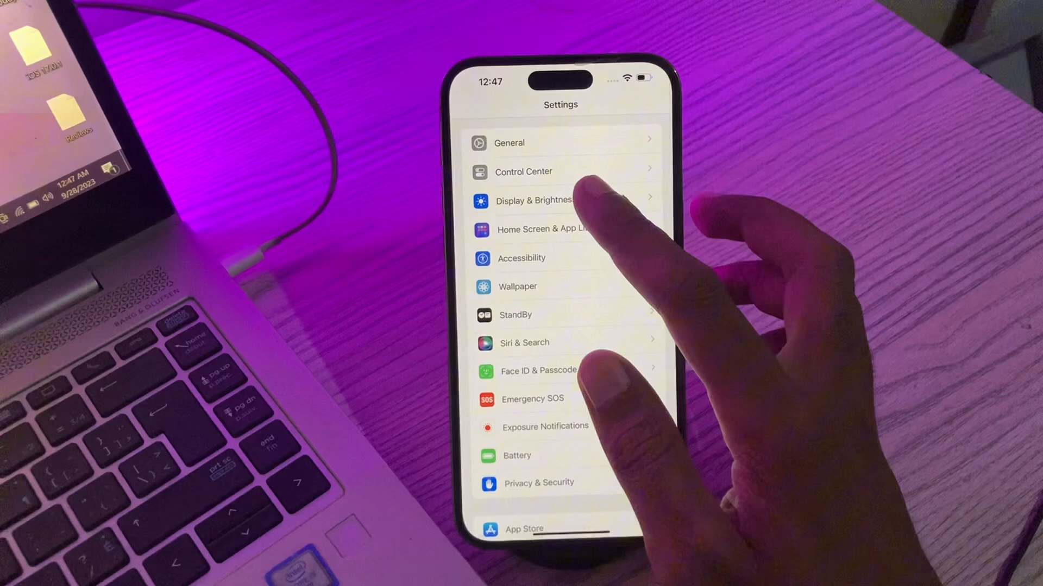
click(533, 200)
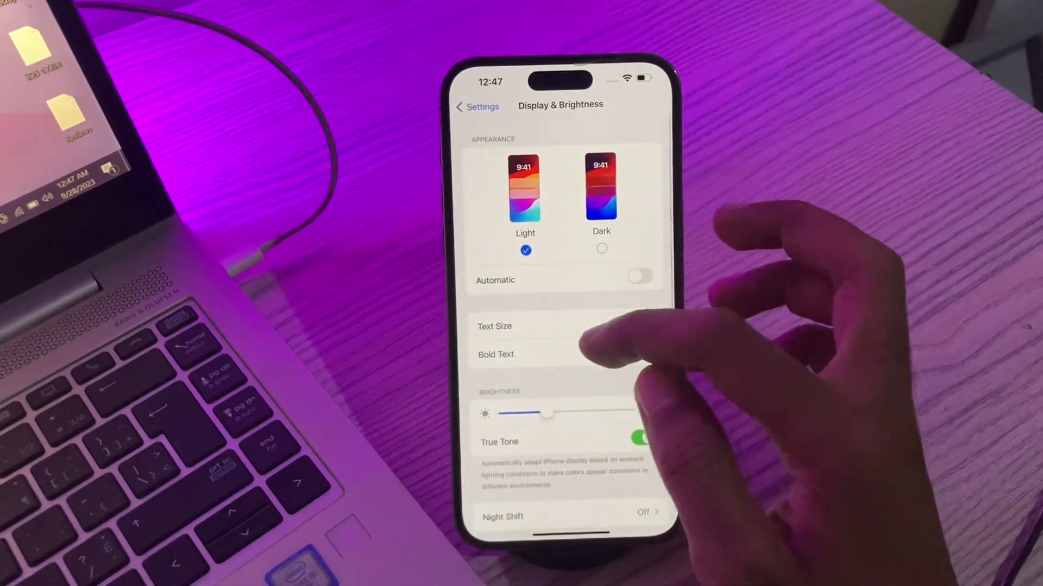
scroll(down, 3)
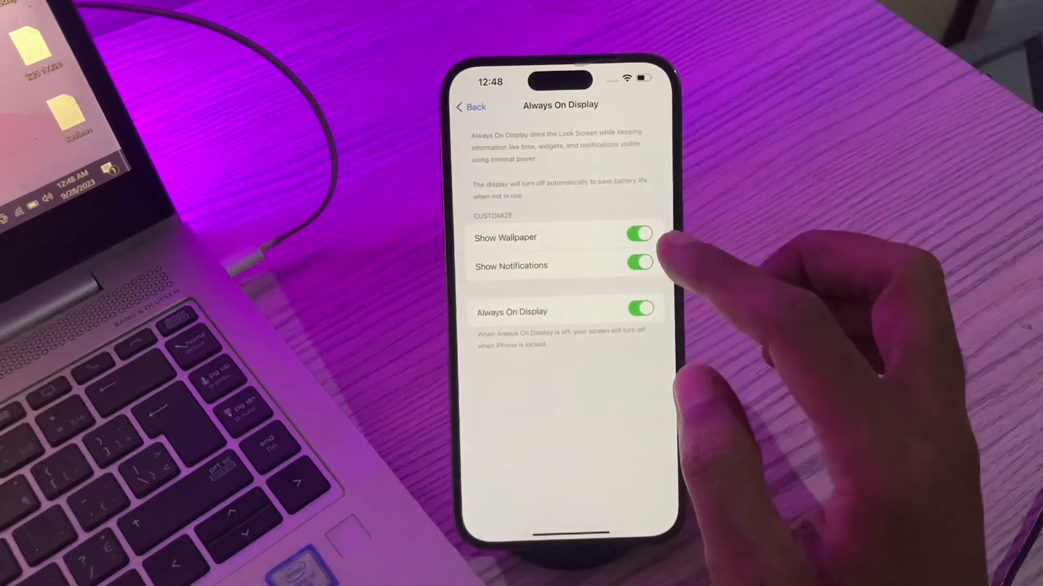
click(639, 311)
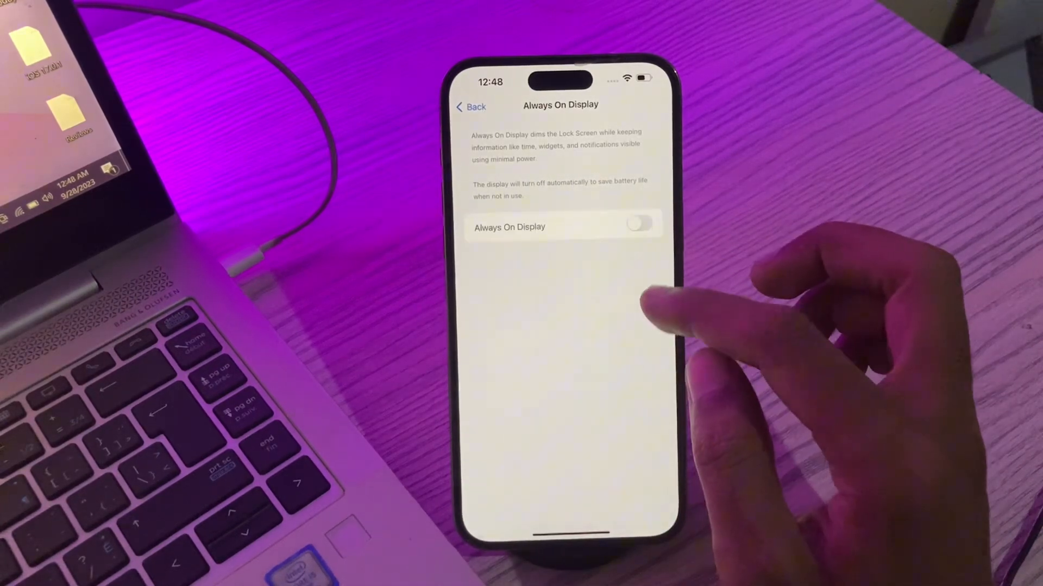
click(638, 224)
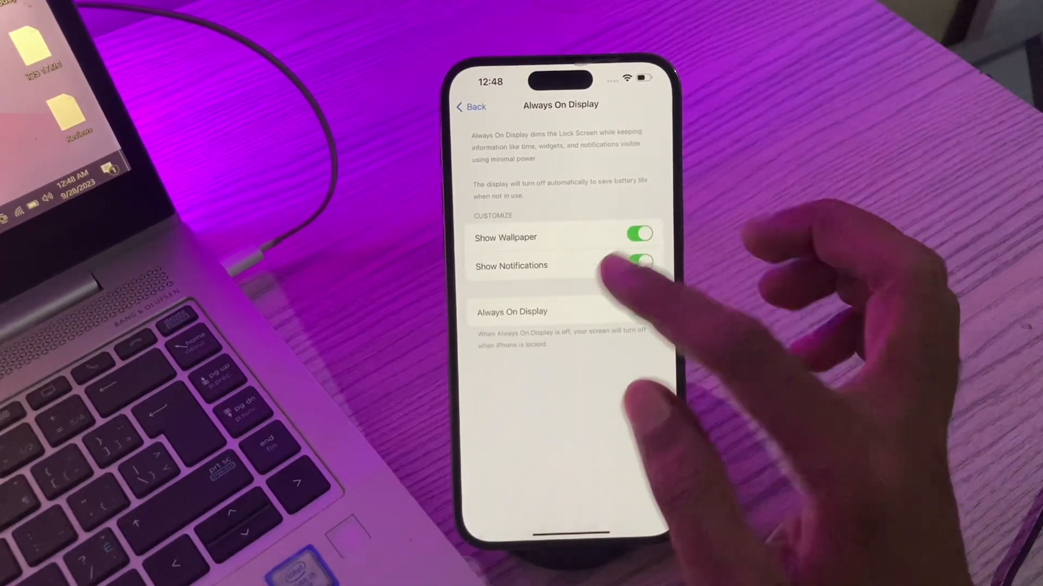
click(470, 107)
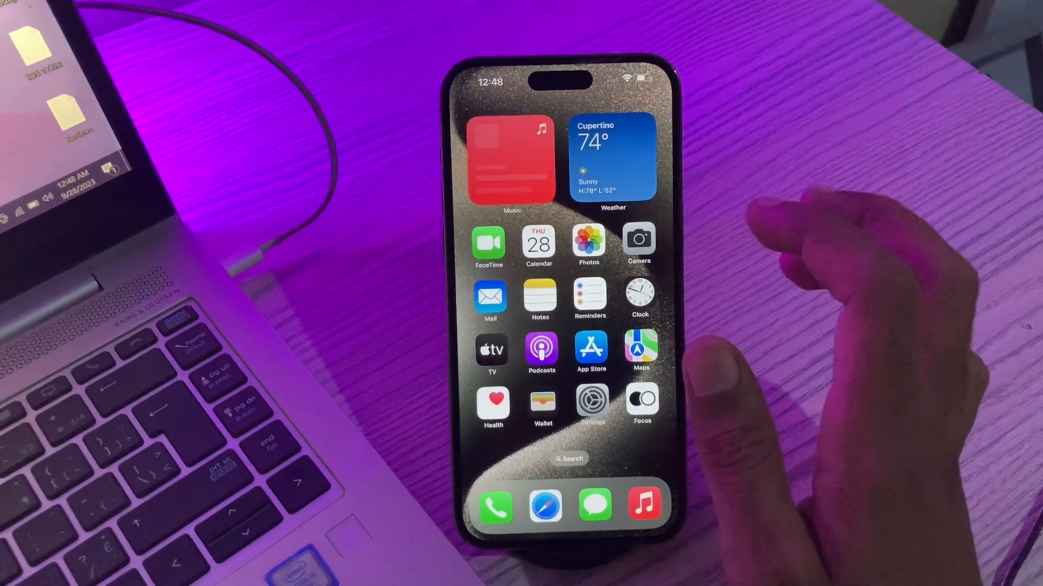
Step: Check the Battery settings and dismiss the Low Power Mode confirmation prompt
click(591, 403)
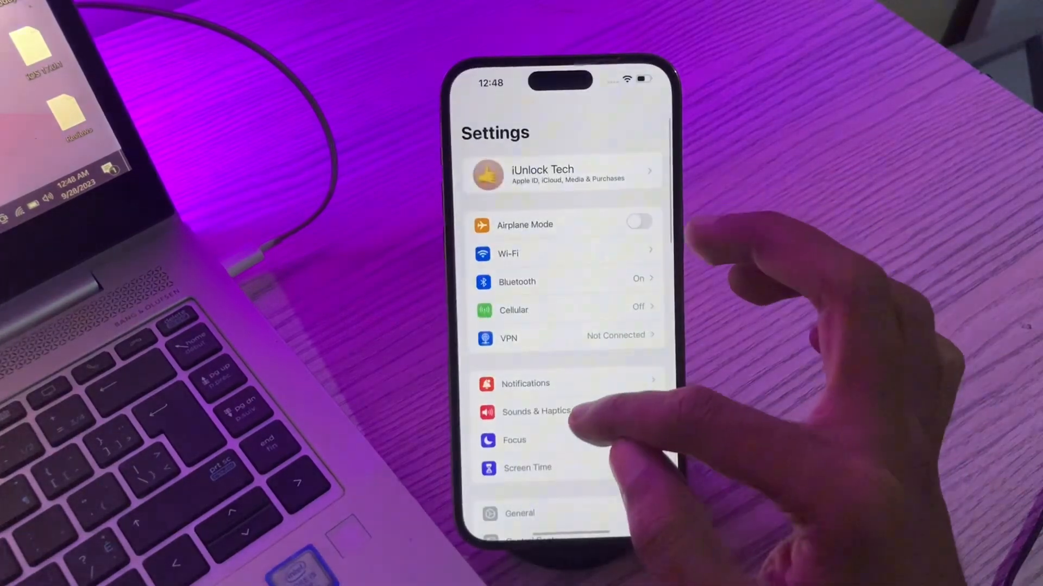
click(519, 513)
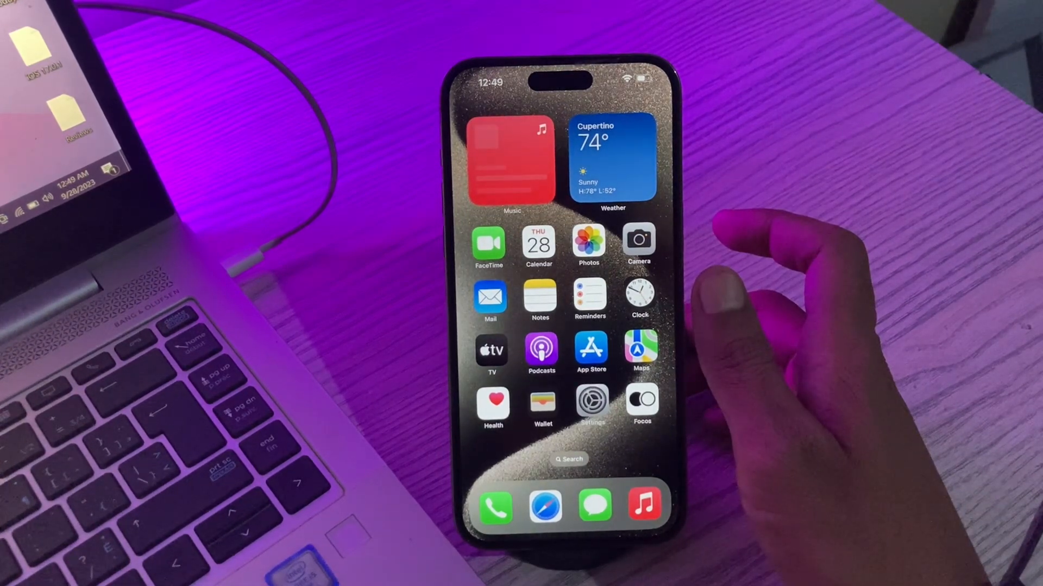
mouse_move(764, 300)
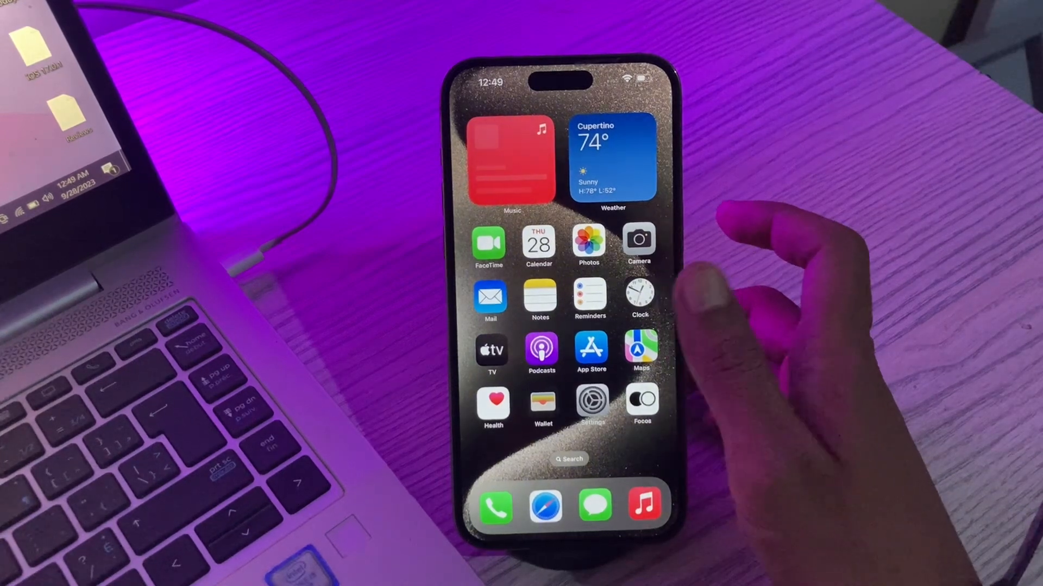
click(590, 402)
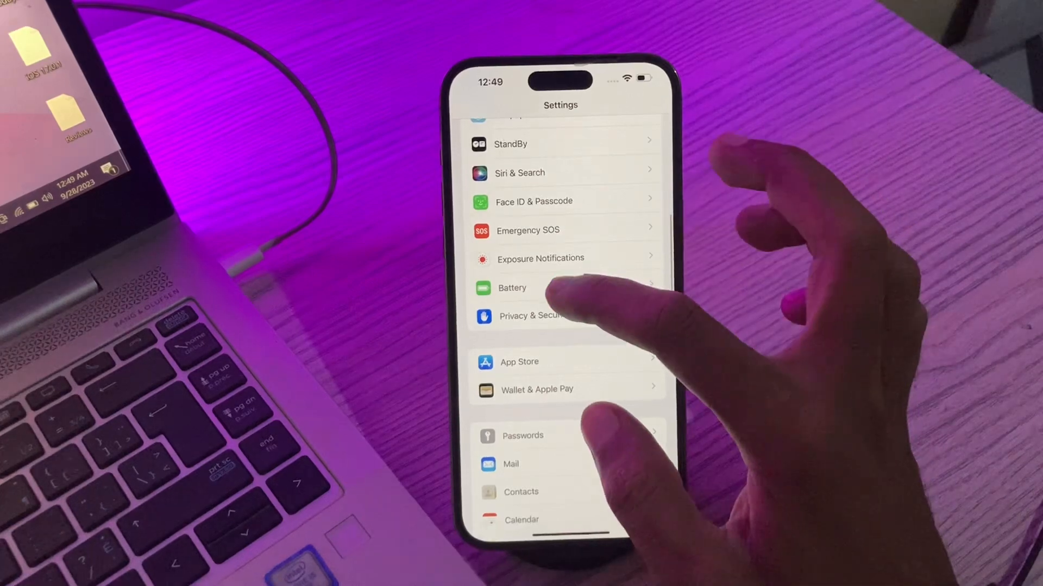
click(512, 288)
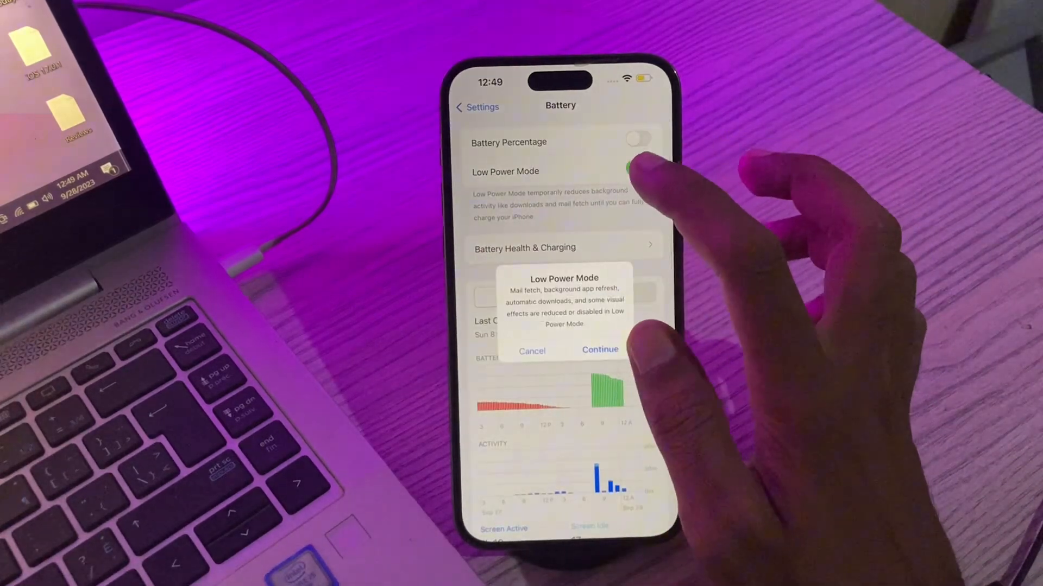
click(531, 350)
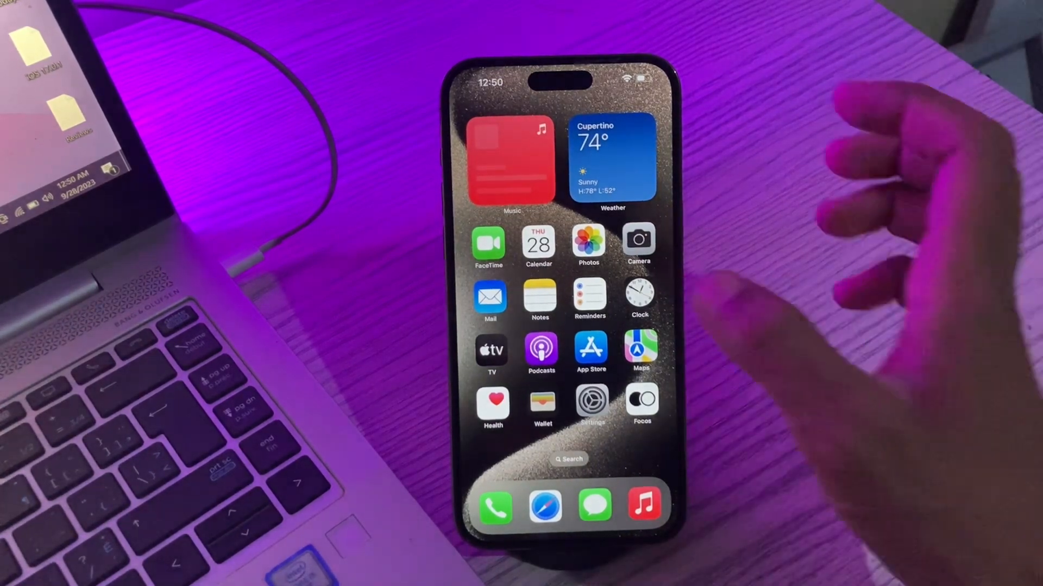
Step: Reopen Settings and go to the General section
click(591, 399)
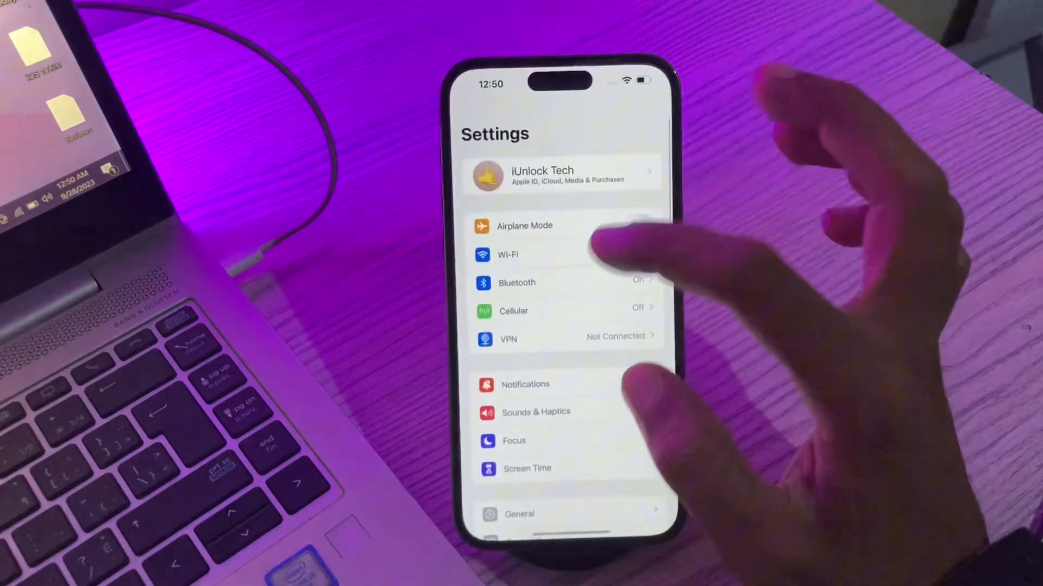
scroll(down, 3)
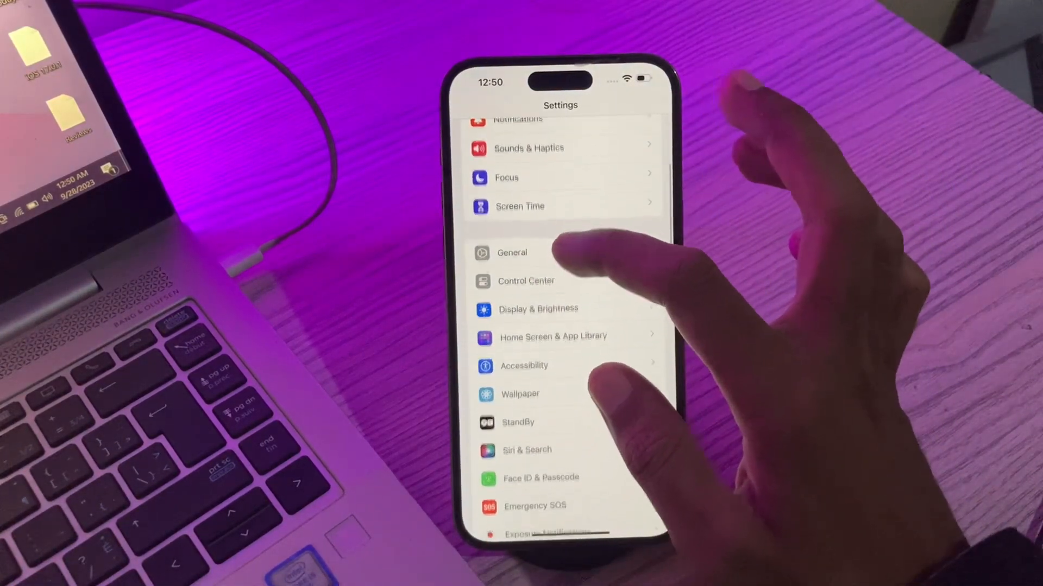
click(511, 252)
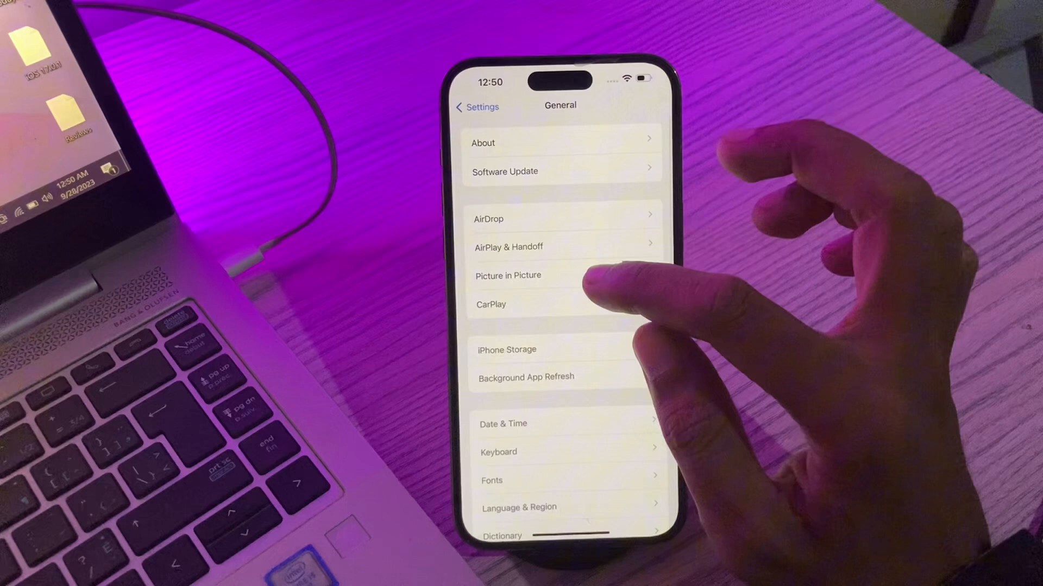